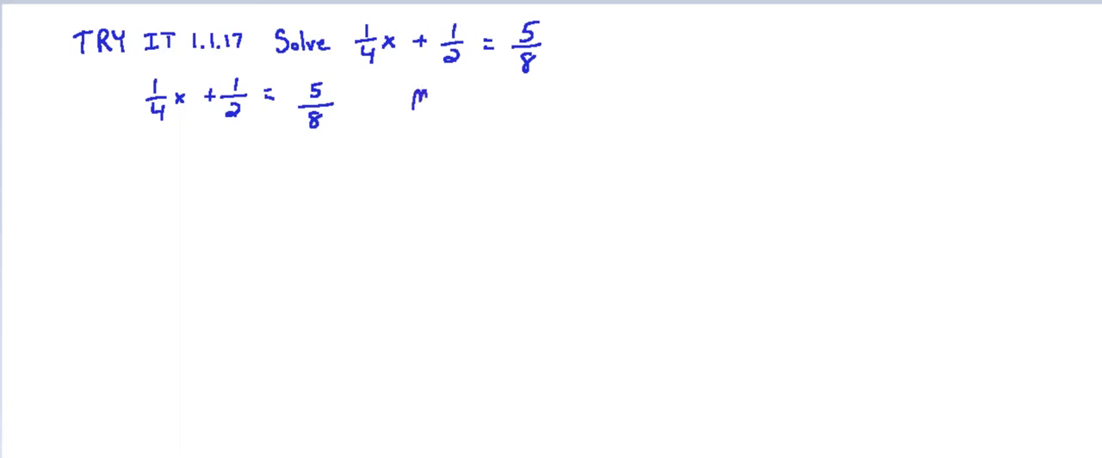
- Write 'Mult by LCD = 8' and bracket each side of 1/4x + 1/2 = 5/8 times 8
text(Mult l)
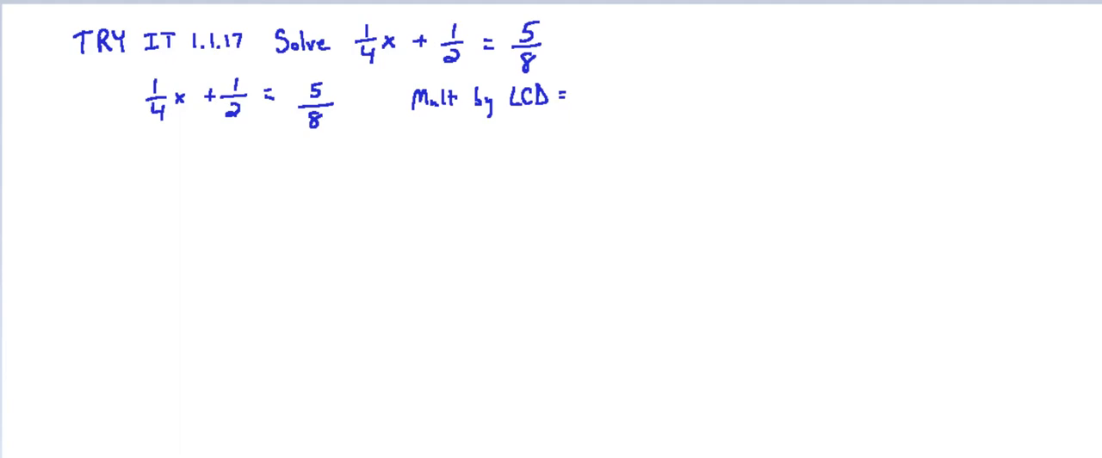
text(8)
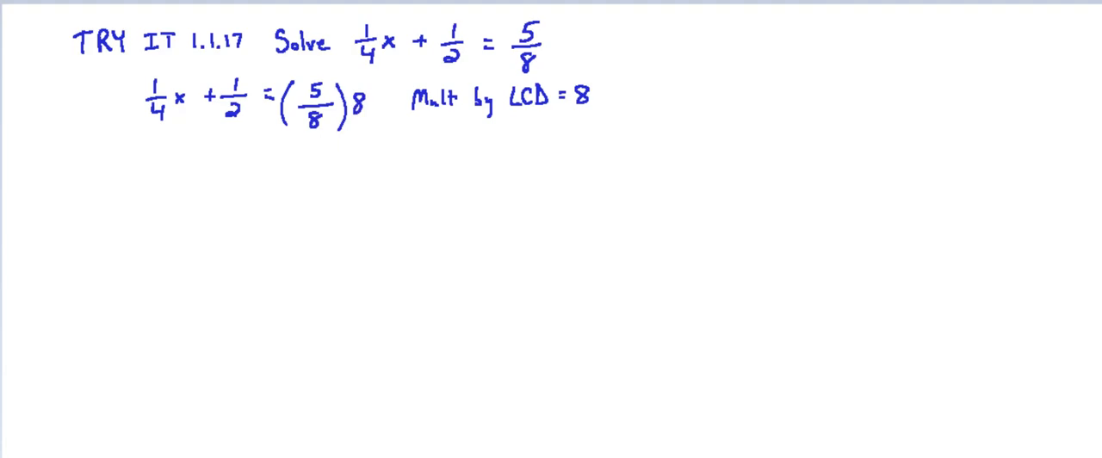
drag(133, 82, 258, 112)
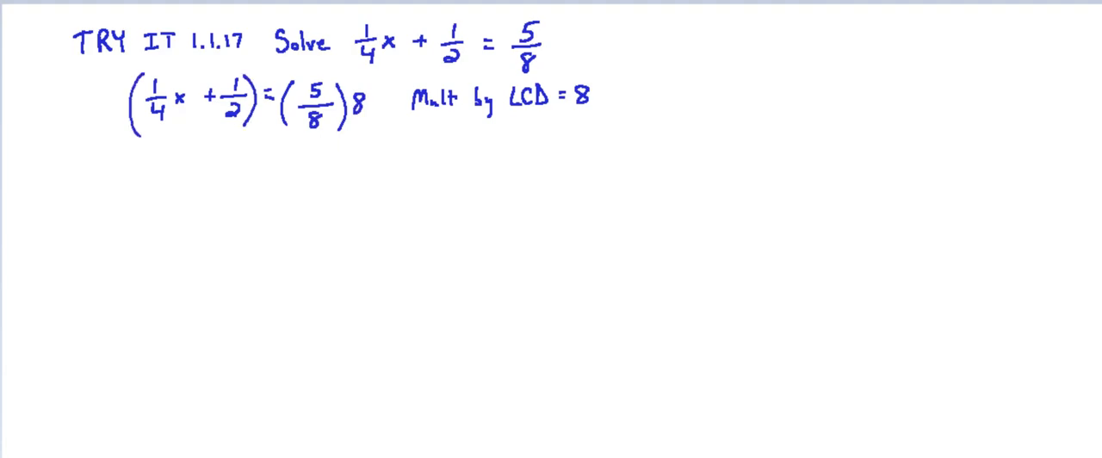
text(8)
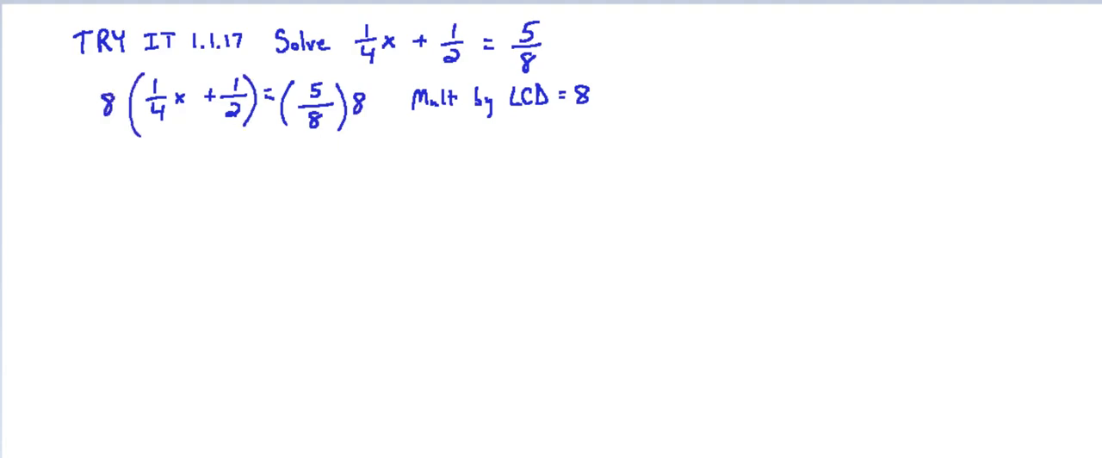
- Draw arrows distributing 8, write 2x + 4 =, cancel the right-side eights, and write 5
drag(120, 82, 155, 65)
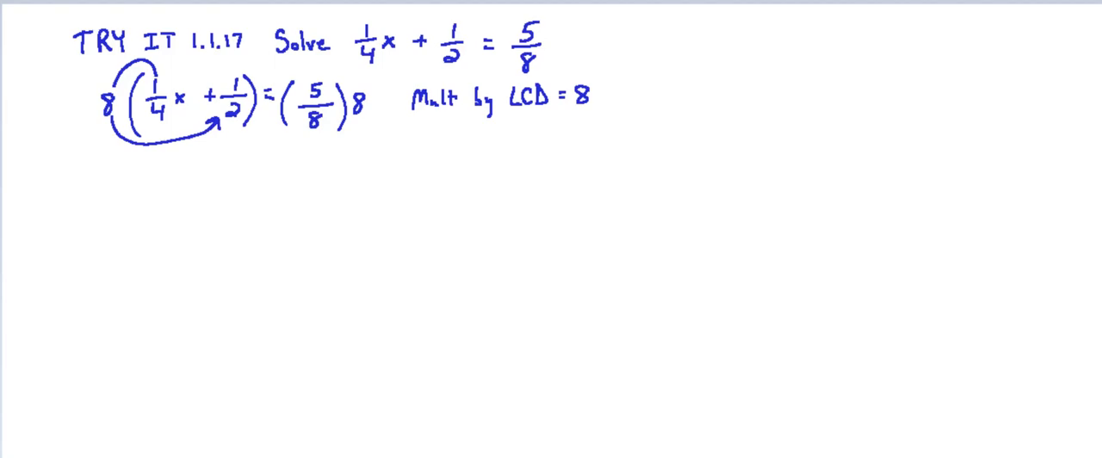
text(2)
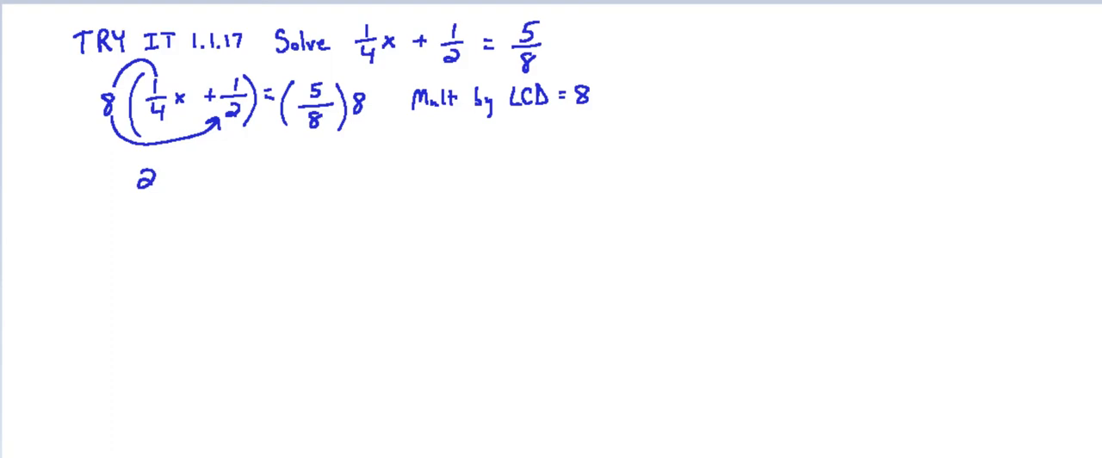
text(+)
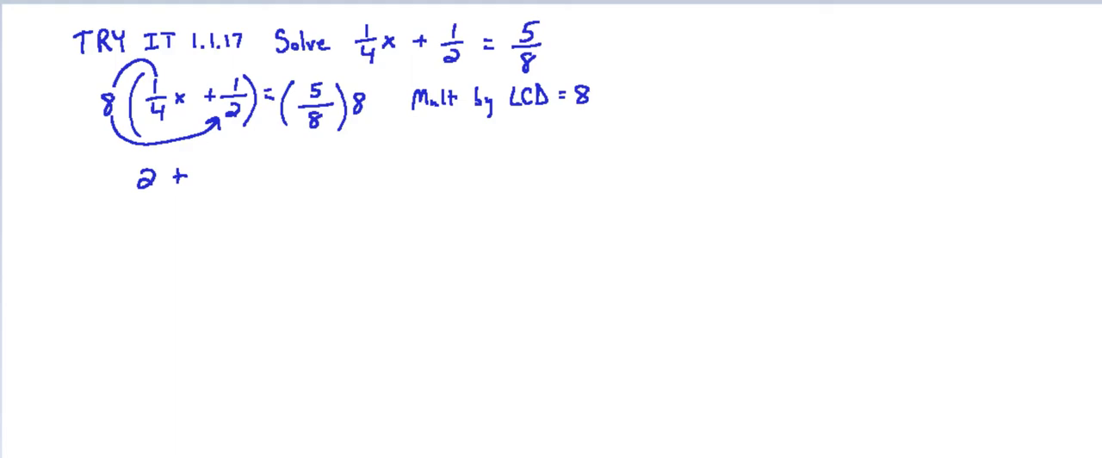
text(x)
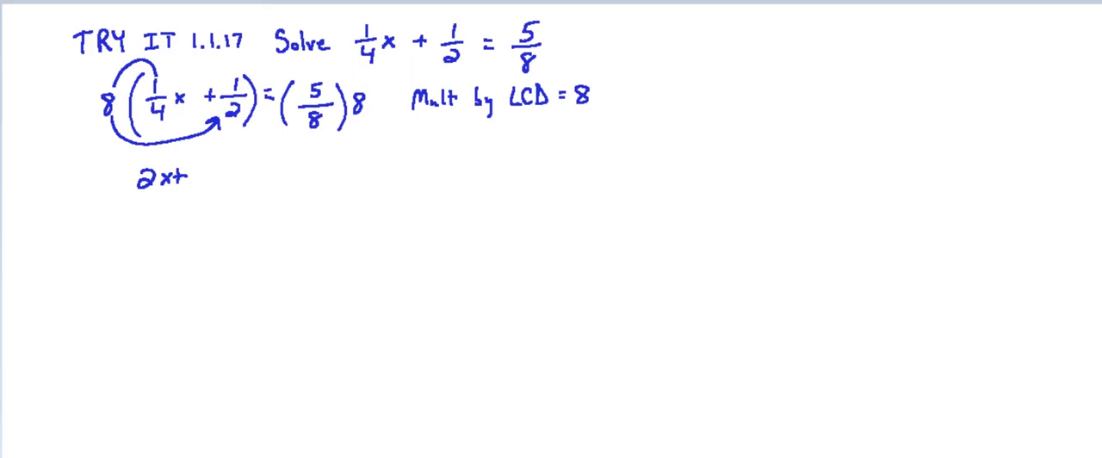
text(4 =)
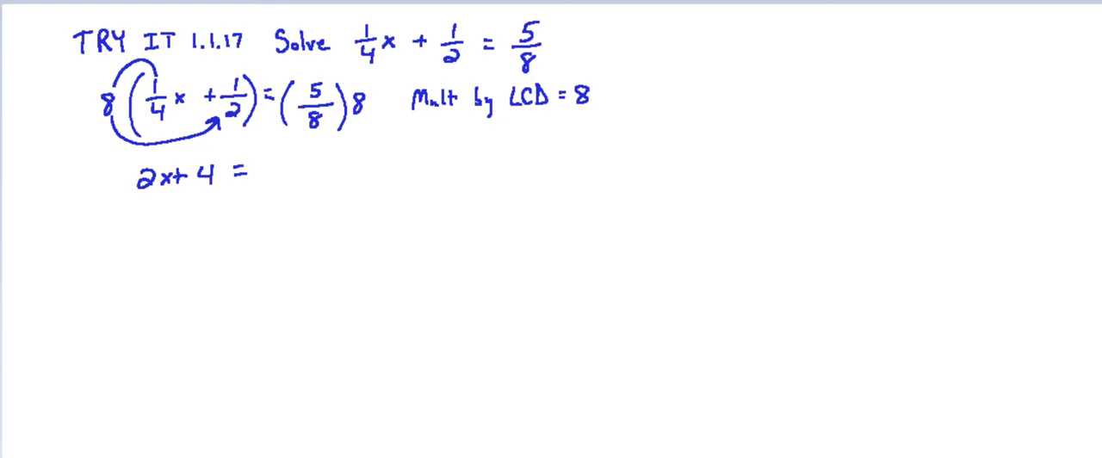
drag(302, 127, 354, 99)
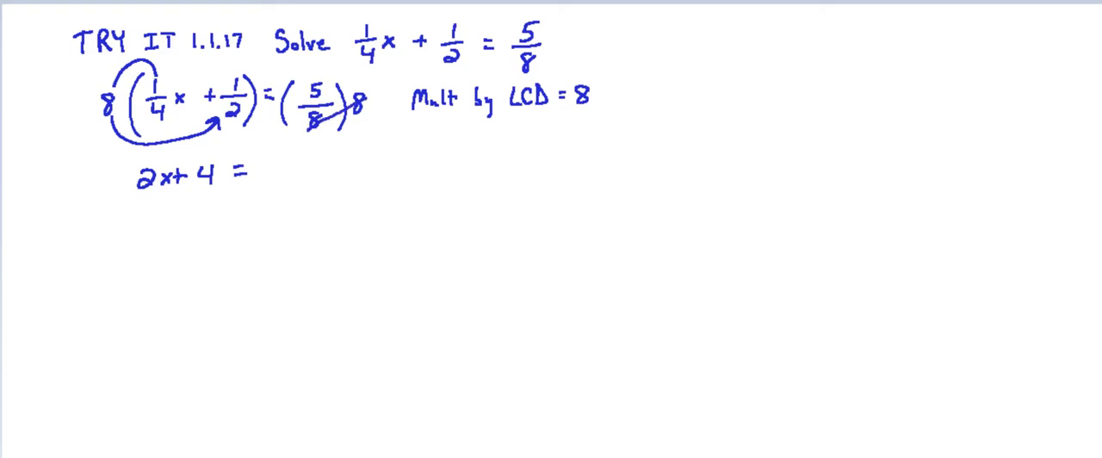
text(5)
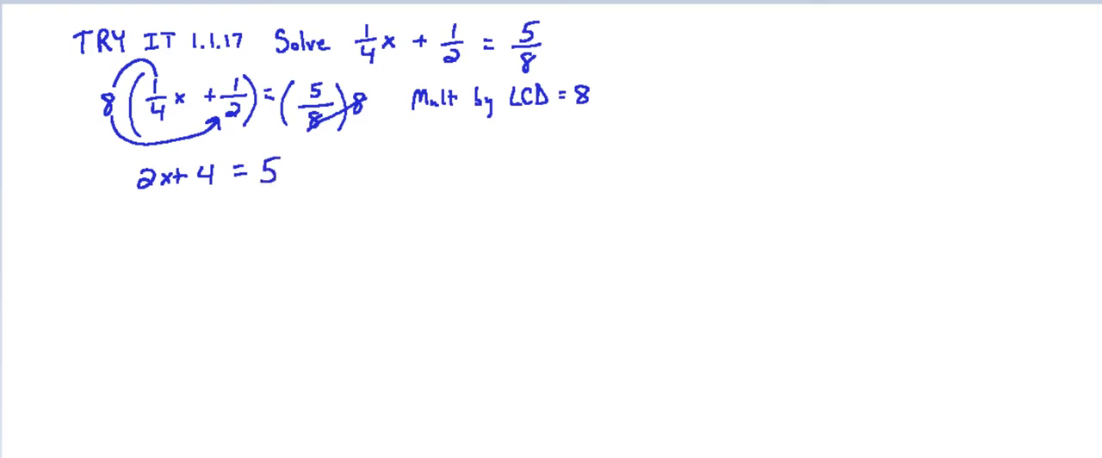
- Subtract 4 from both sides, write 2x = 1 and x = 1/2, then underline the answer
text(-4 -4)
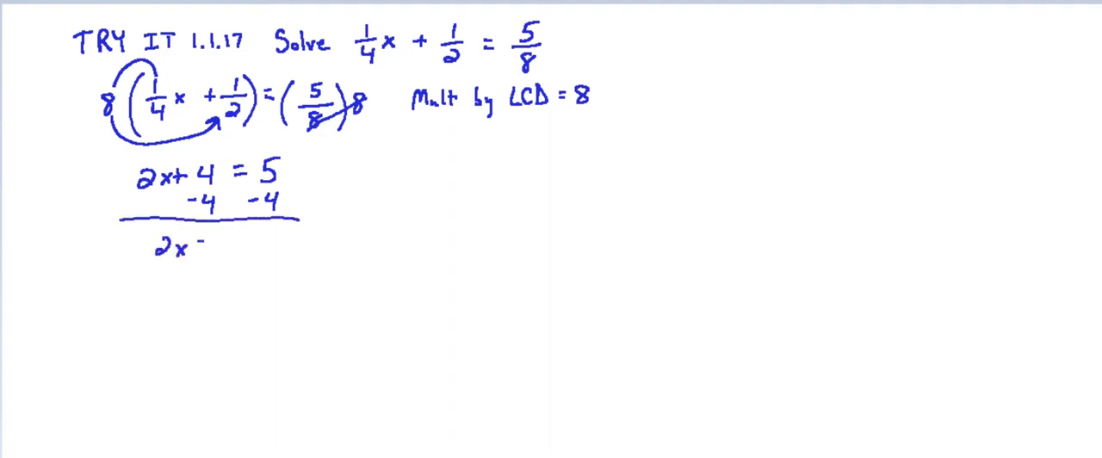
text(=)
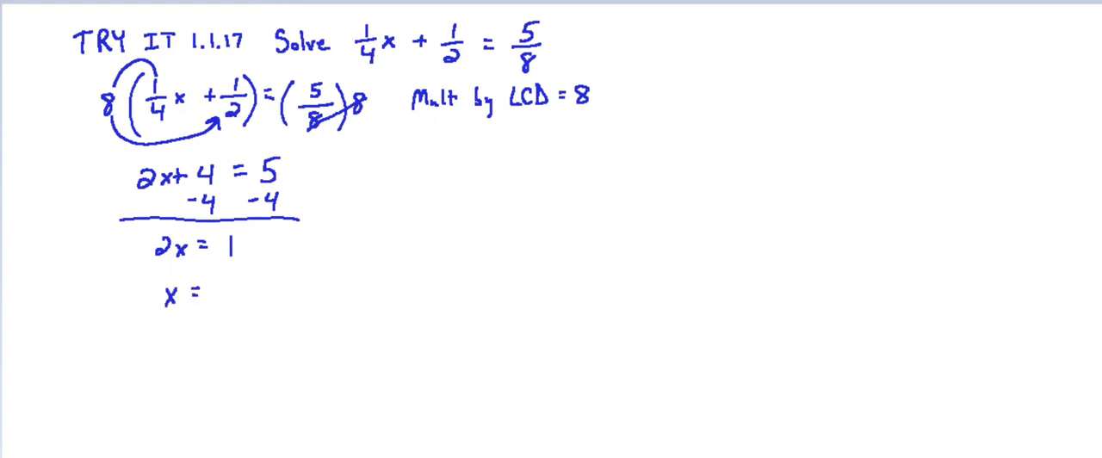
text(1/2)
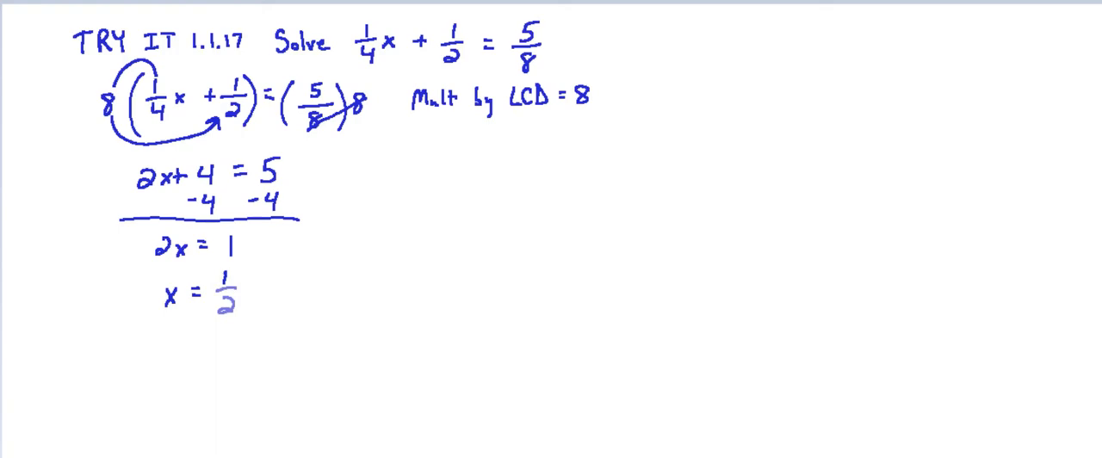
drag(622, 50, 633, 392)
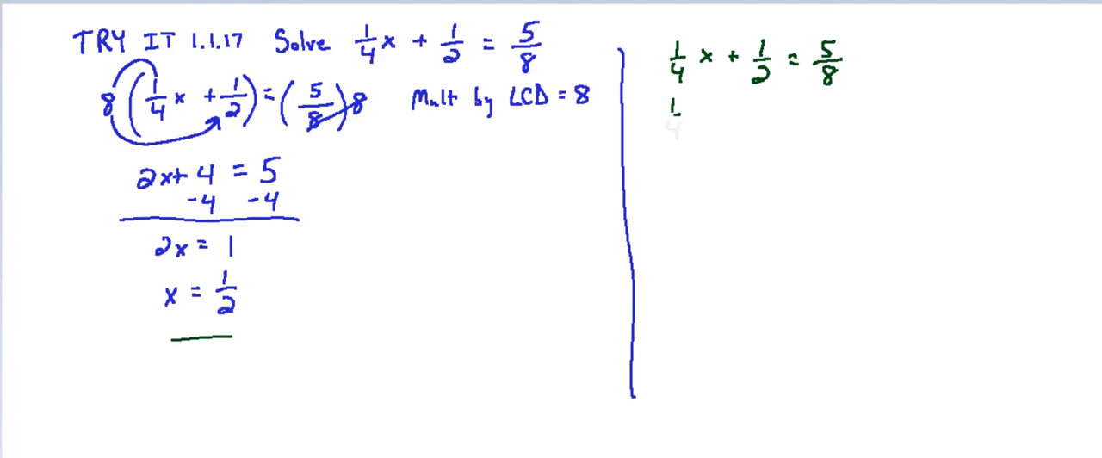
- In green, substitute x = 1/2 into the equation and simplify to 5/8 = 5/8
text(4(1)
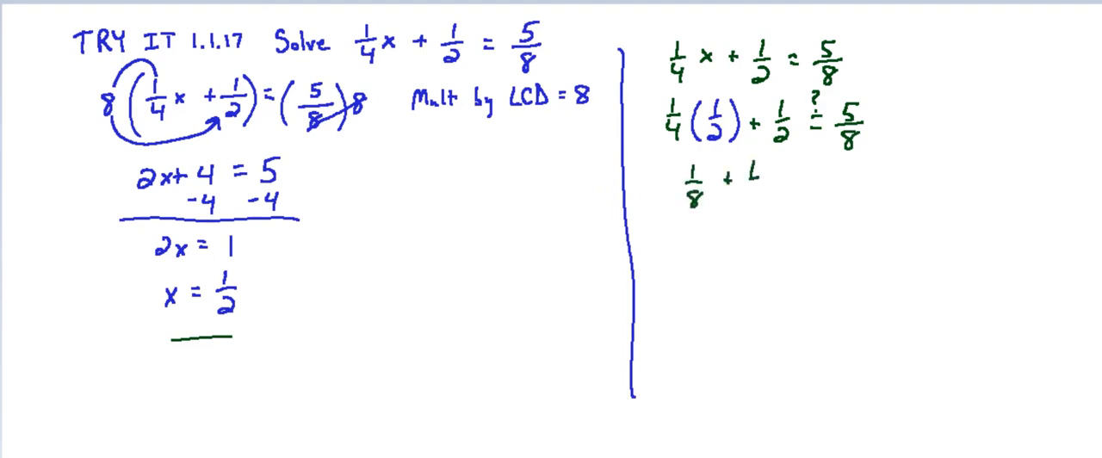
text(1/2 =)
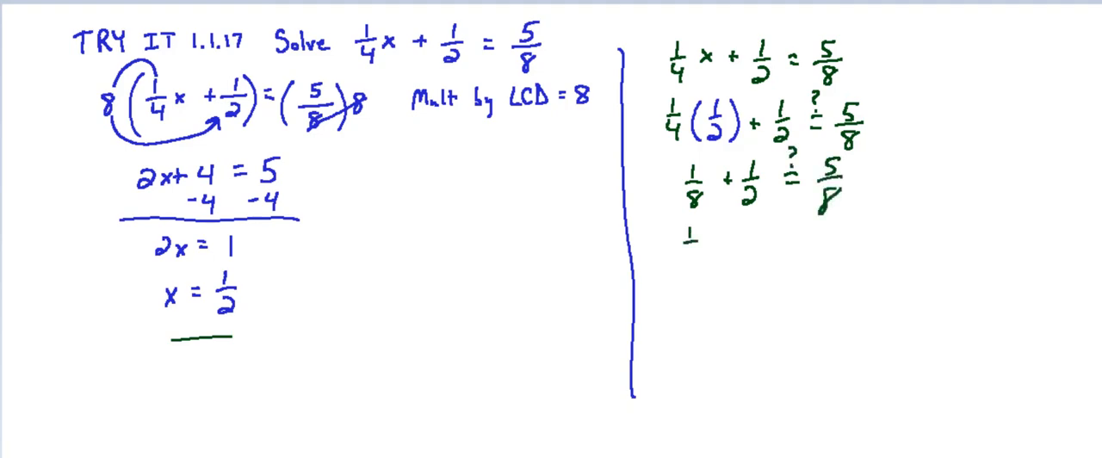
text(1/5)
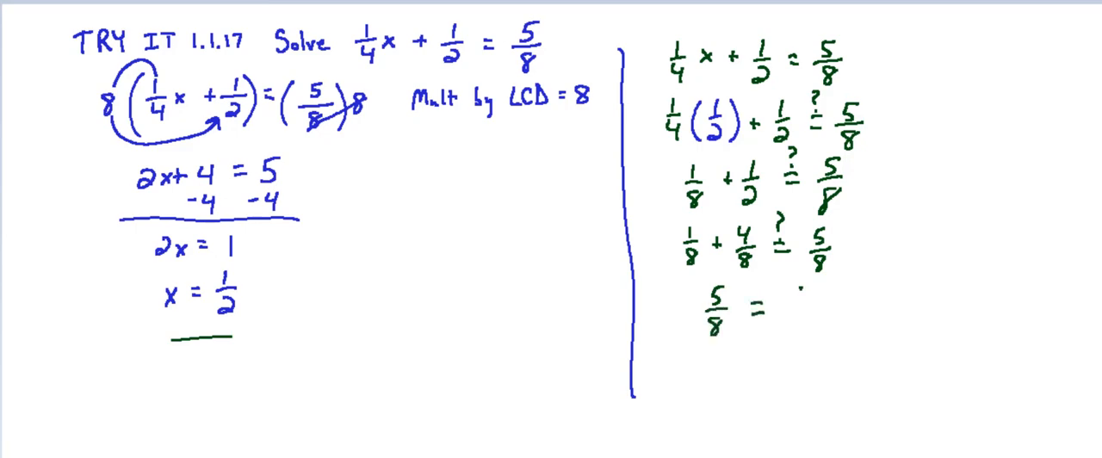
text(5/8)
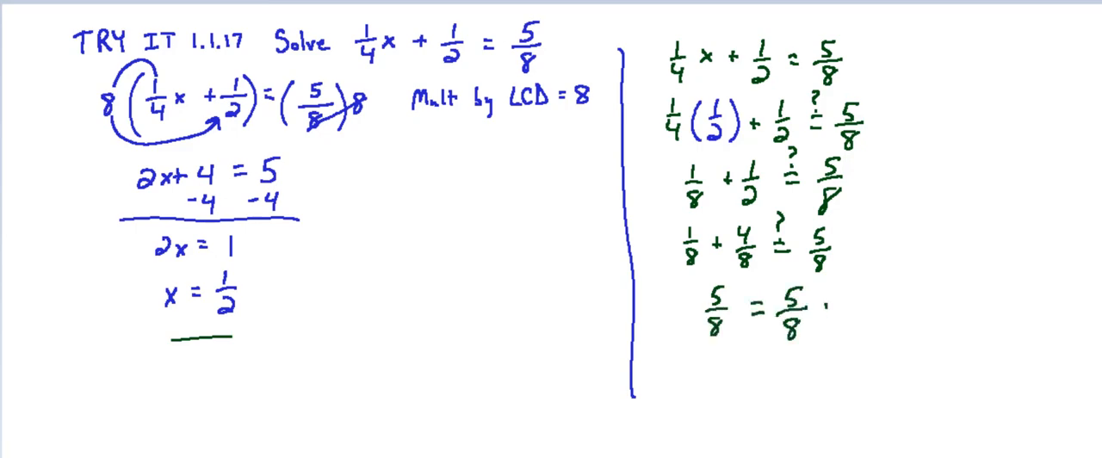